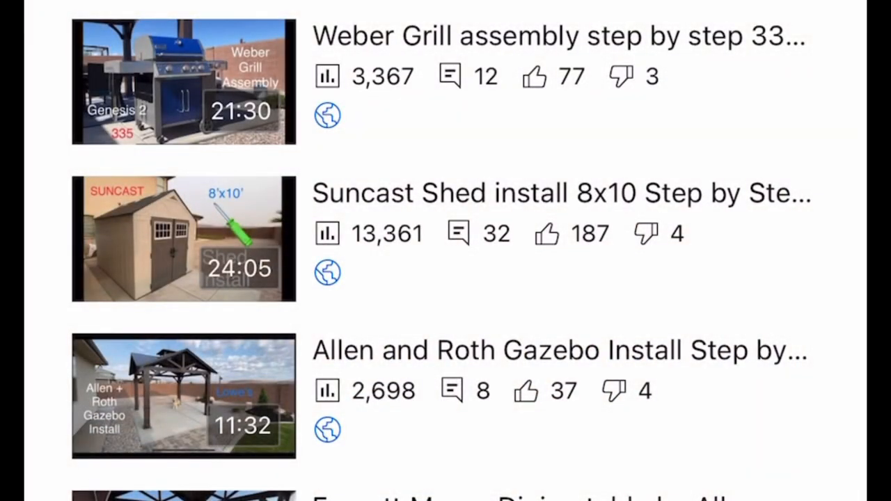
{"action": "scroll", "scroll_direction": "down", "scroll_amount": 3}
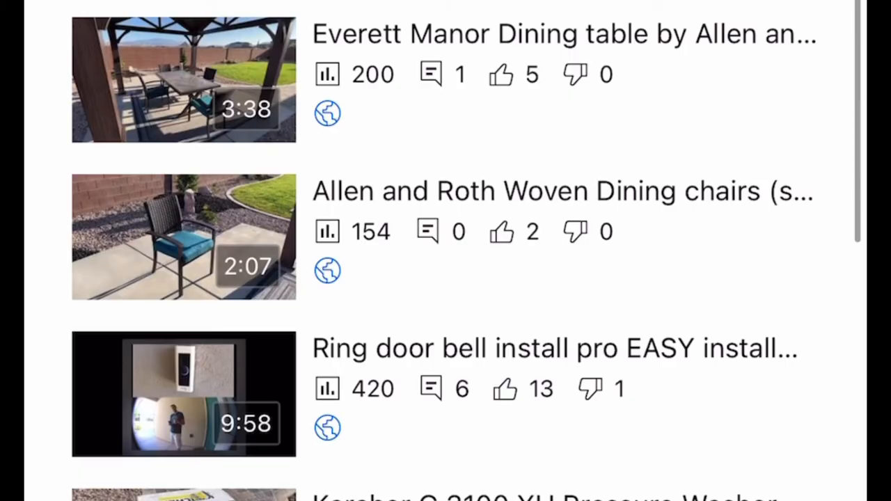
{"action": "scroll", "scroll_direction": "down", "scroll_amount": 3}
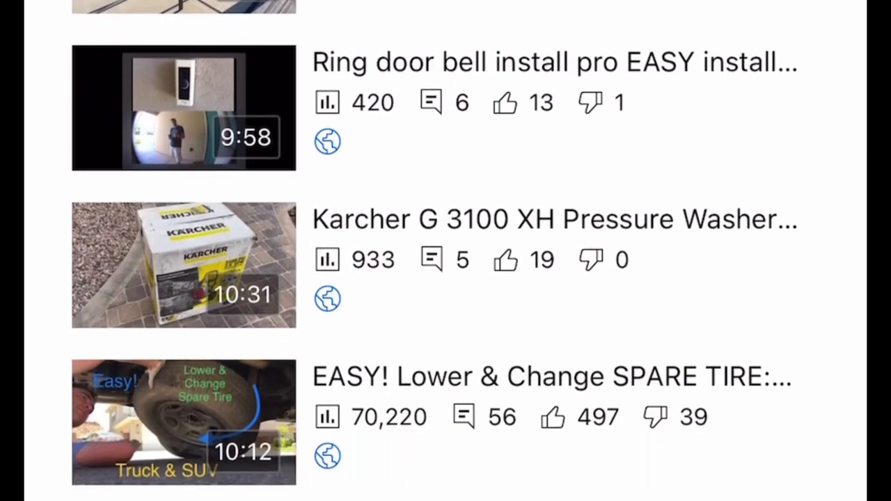
{"action": "scroll", "scroll_direction": "down", "scroll_amount": 3}
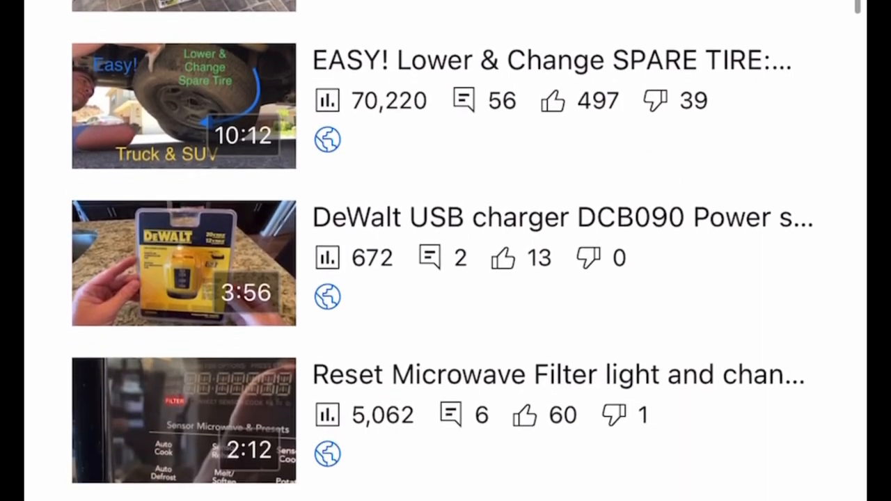
{"action": "scroll", "scroll_direction": "down", "scroll_amount": 3}
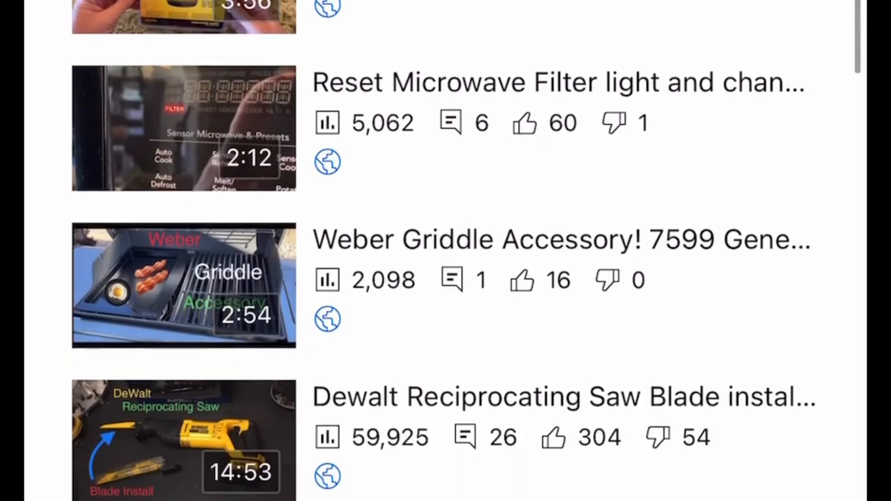